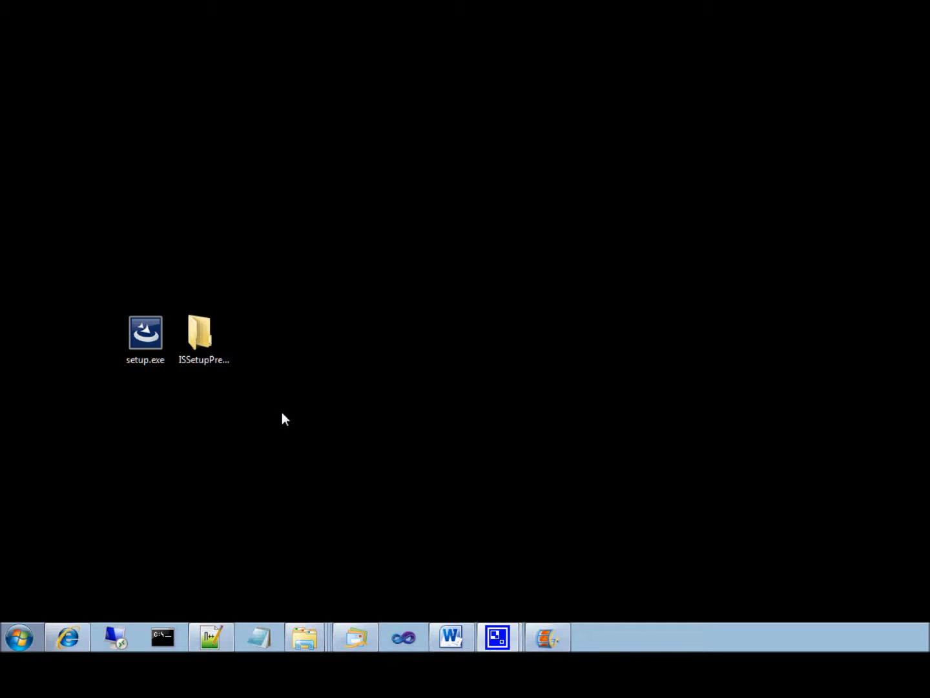
# - Run setup.exe as administrator and approve the User Account Control prompt
pyautogui.click(203, 339)
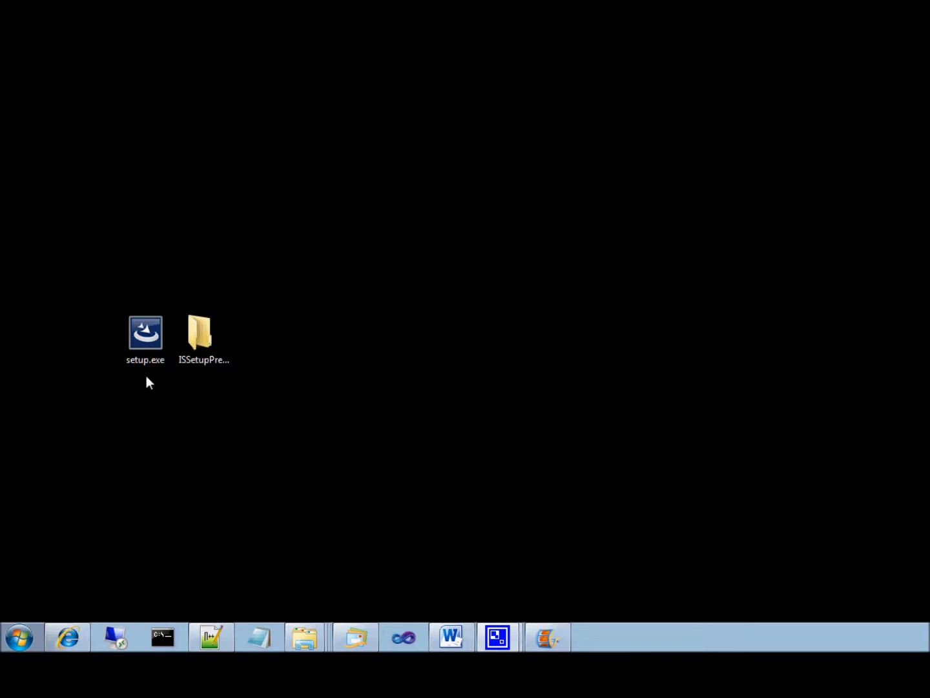
pyautogui.click(145, 333)
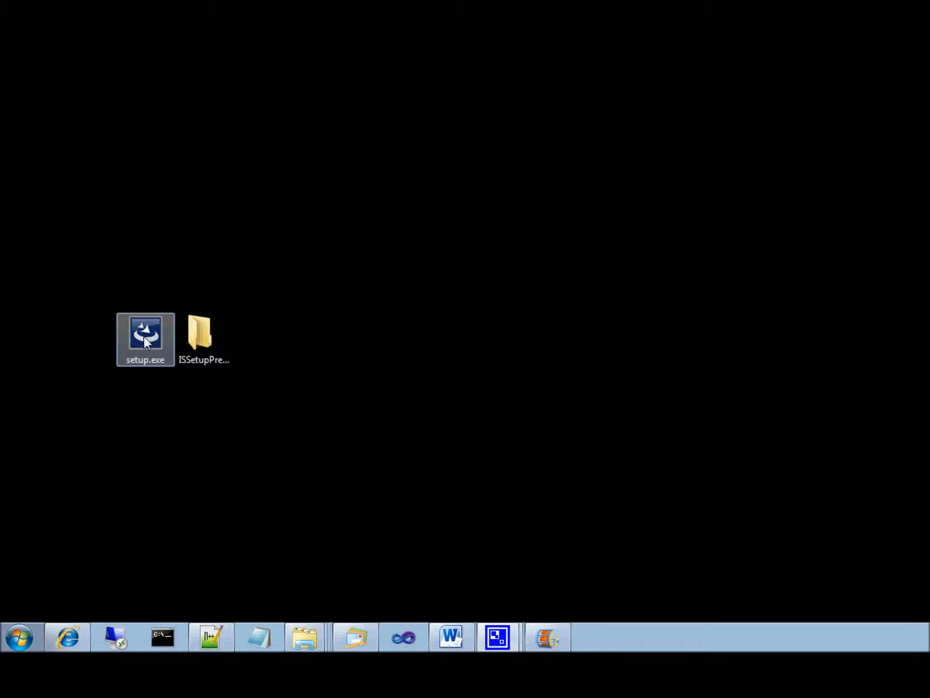
pyautogui.rightClick(146, 336)
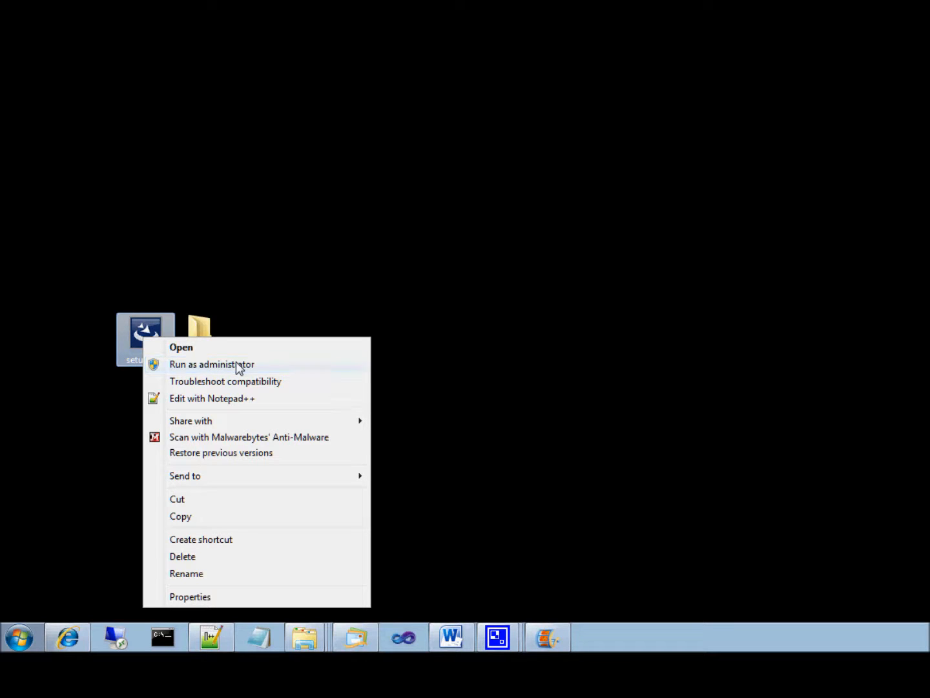
pyautogui.click(212, 364)
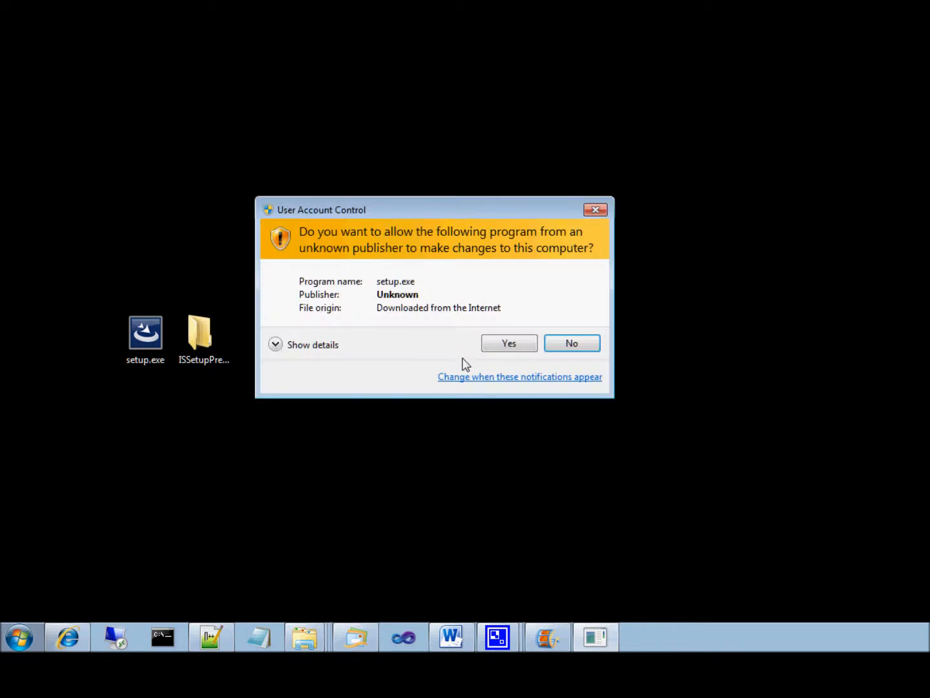
pyautogui.click(571, 343)
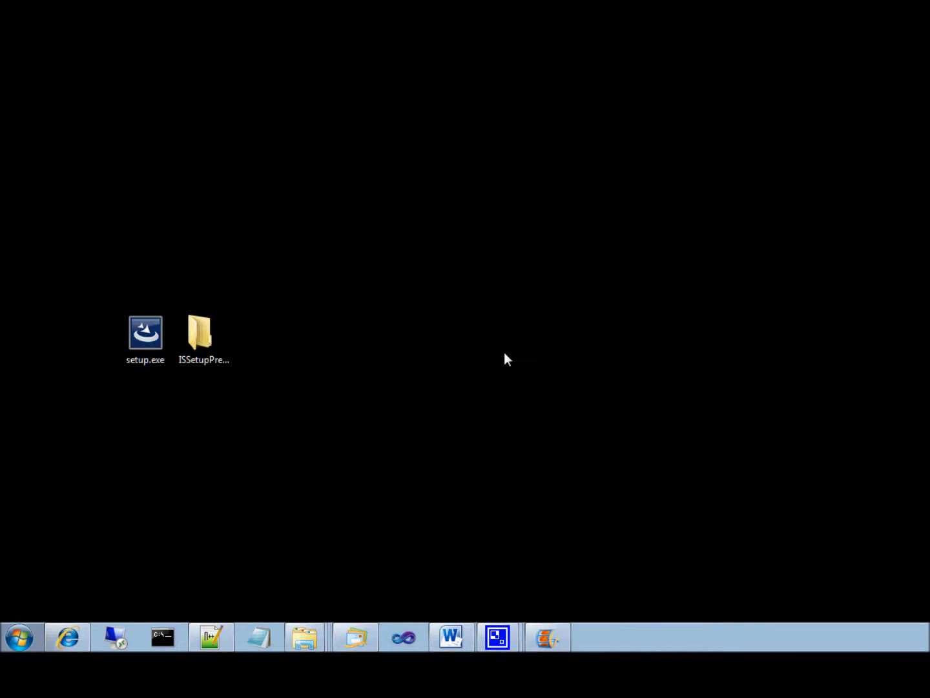
# - Advance past the All Comms welcome page and install with typical settings
pyautogui.doubleClick(146, 332)
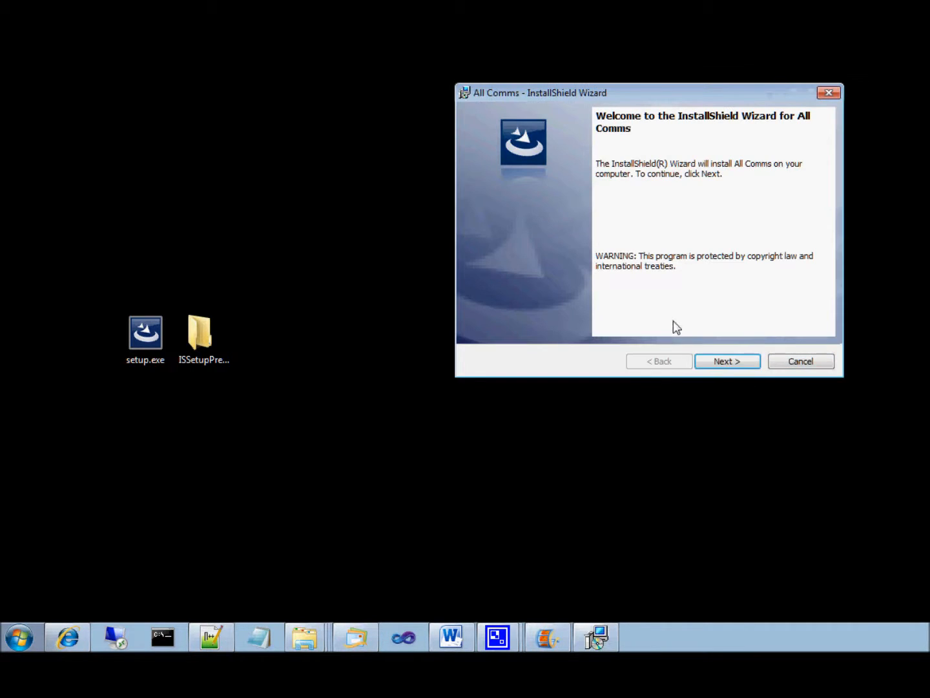
pyautogui.click(728, 361)
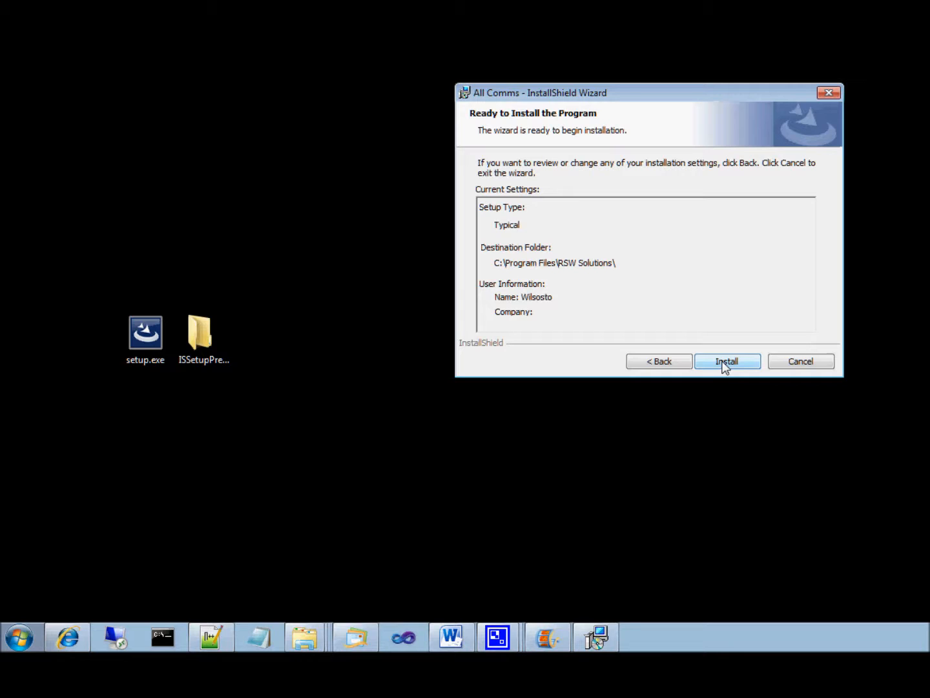
pyautogui.moveTo(675, 313)
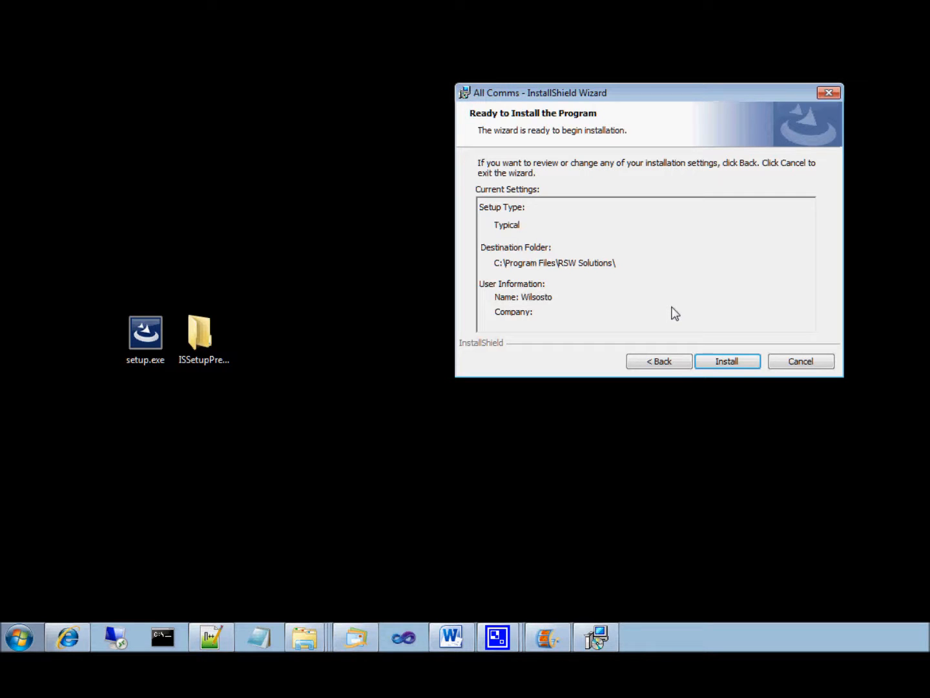
pyautogui.moveTo(726, 291)
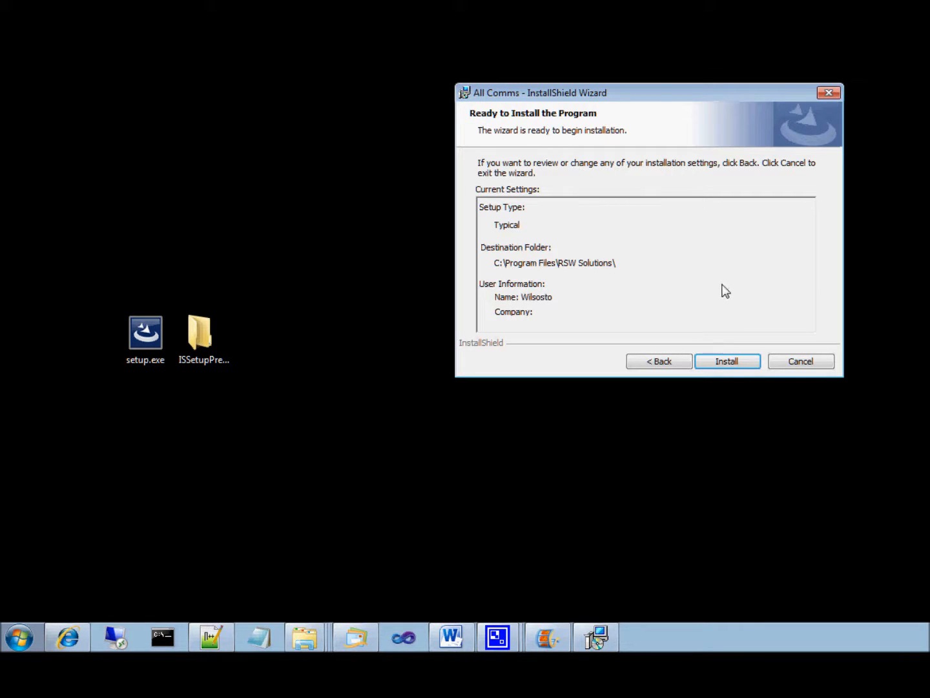
pyautogui.click(726, 361)
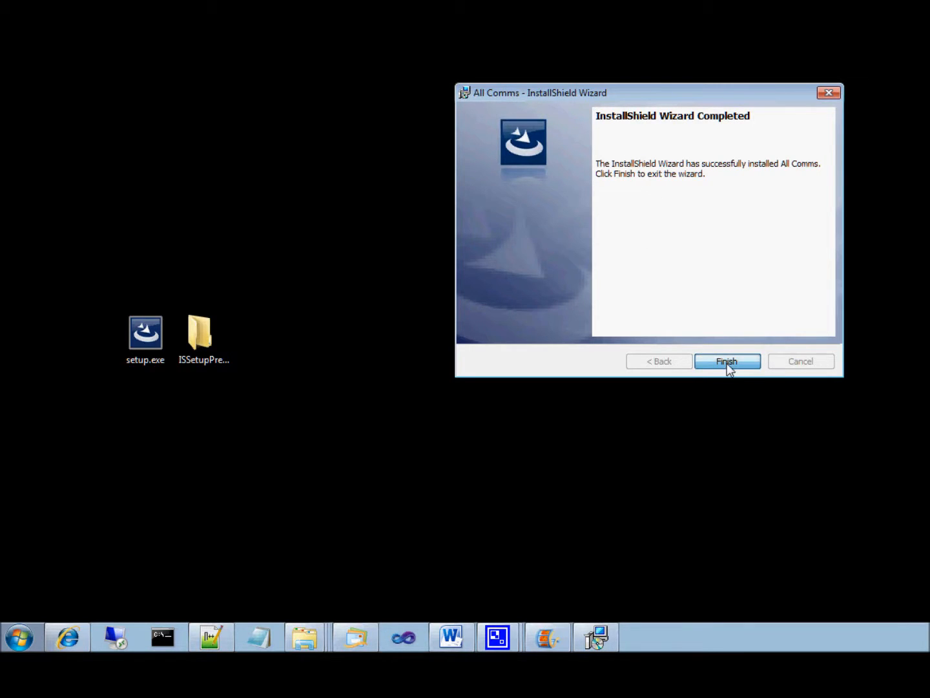
# - Install CP210x VCP drivers v6.3a as a new instance, accepting license and default folder
pyautogui.click(727, 361)
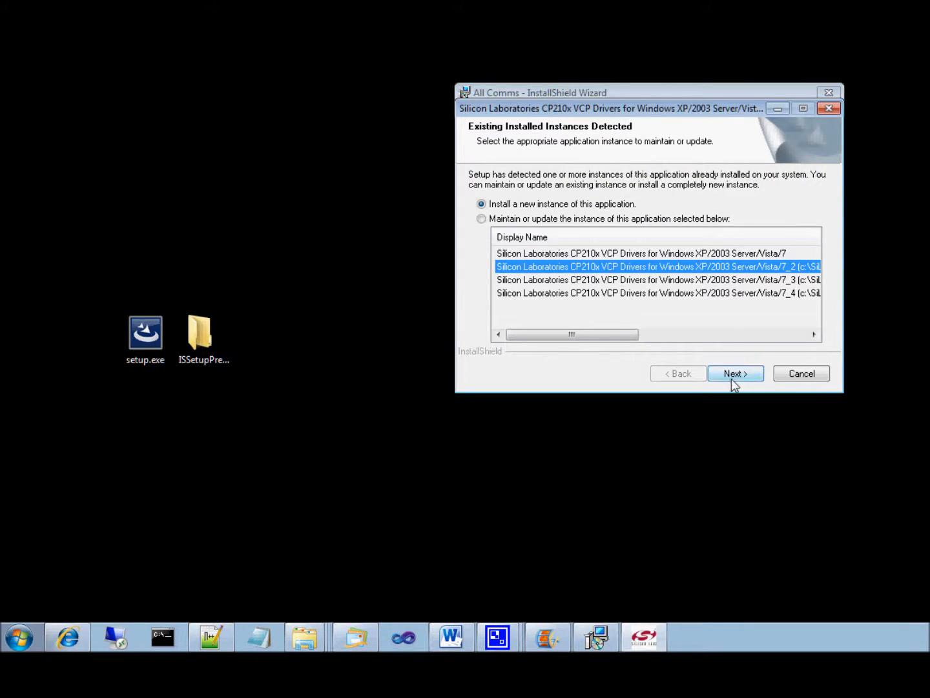
pyautogui.click(735, 373)
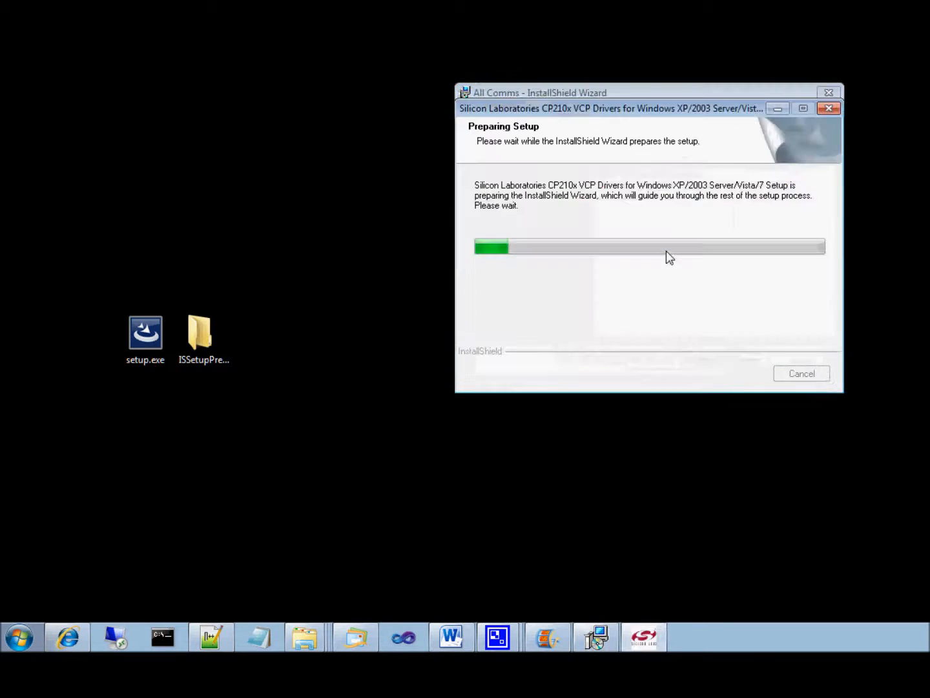
pyautogui.moveTo(736, 364)
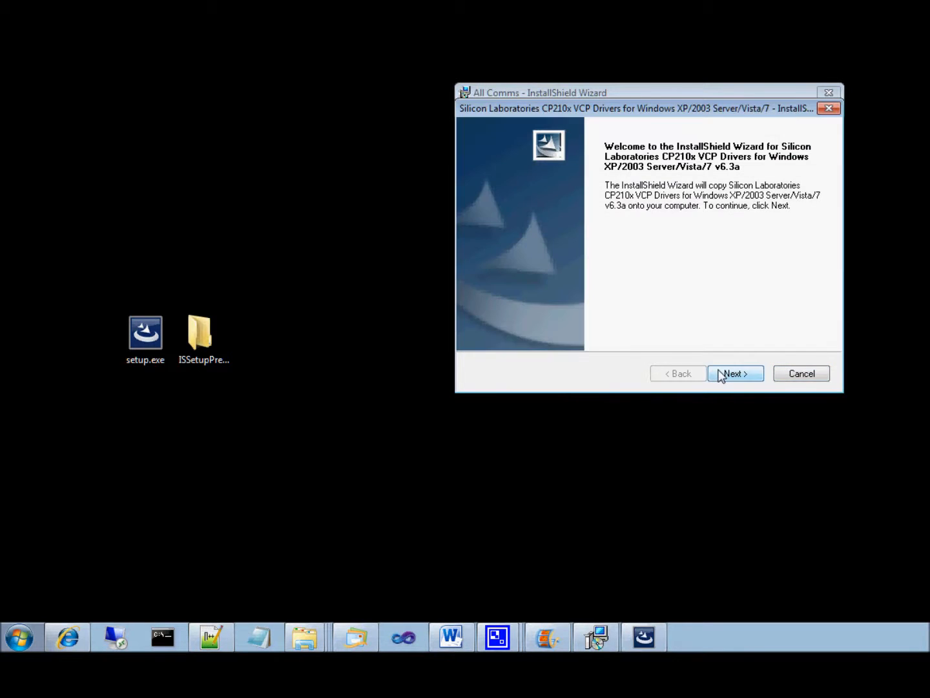
pyautogui.click(735, 373)
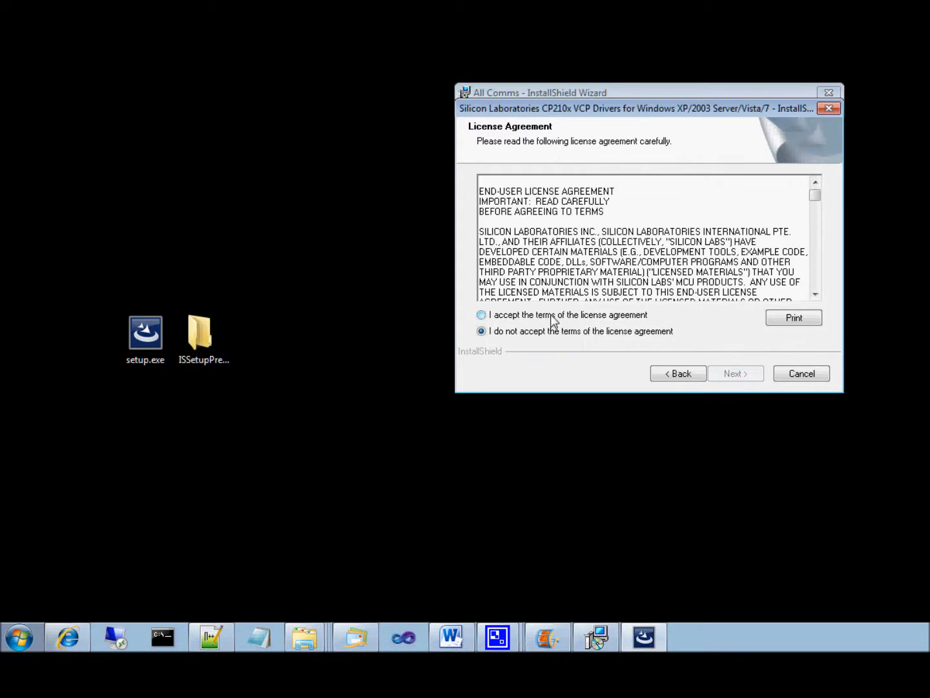
pyautogui.click(735, 373)
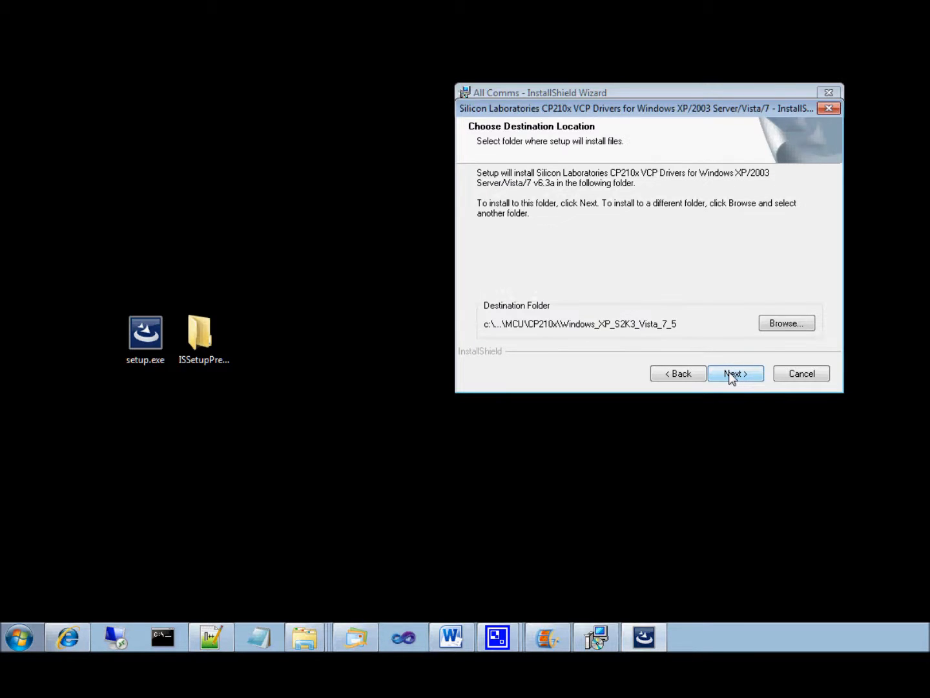
pyautogui.click(735, 374)
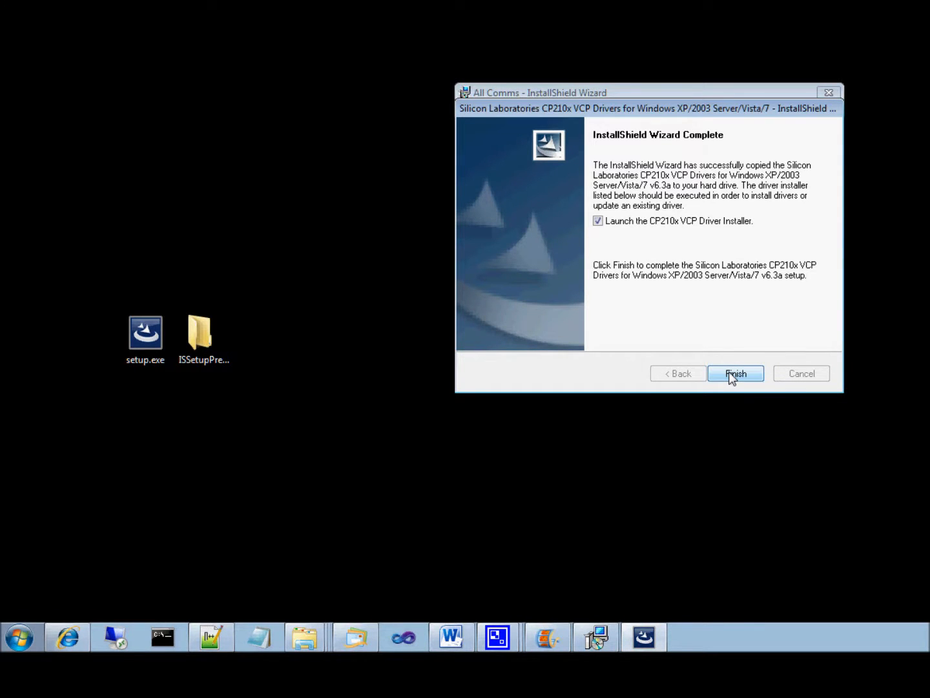
# - Launch the CP210x bridge driver installer, install, and dismiss the already-up-to-date notice
pyautogui.click(735, 373)
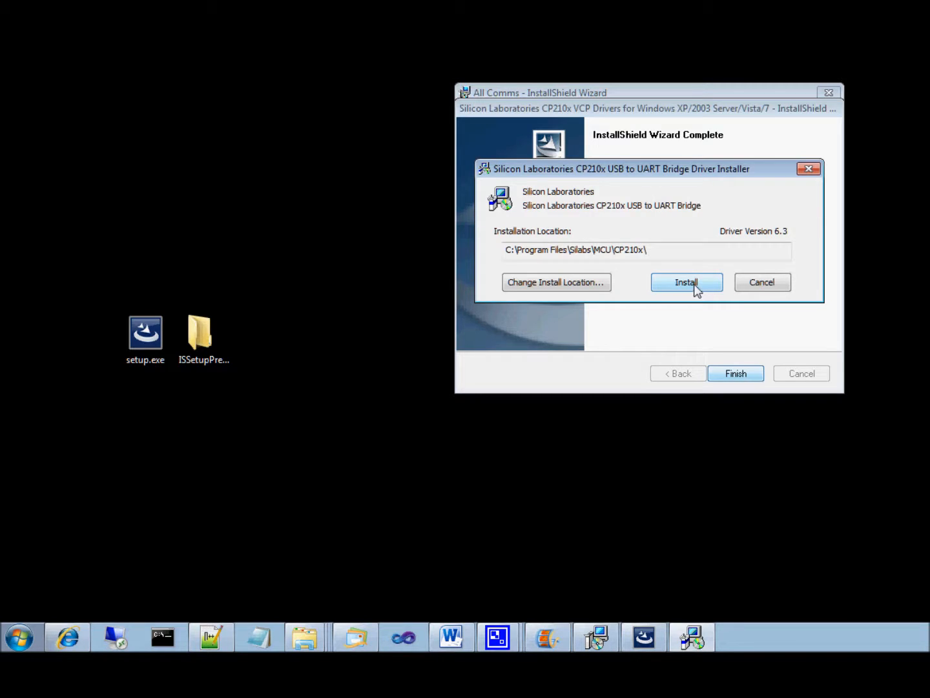
pyautogui.click(686, 282)
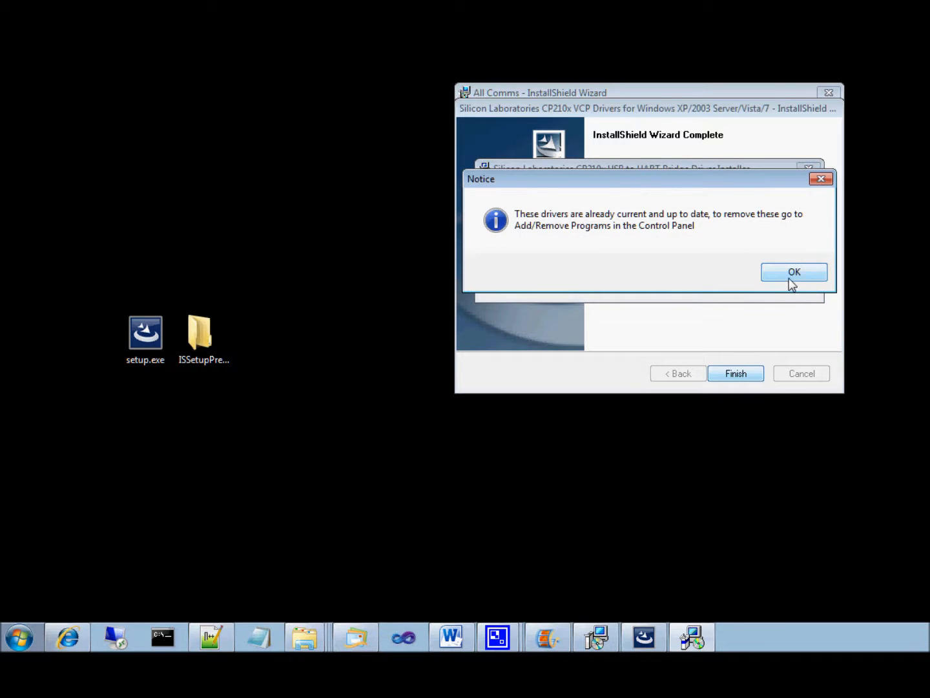
pyautogui.click(794, 272)
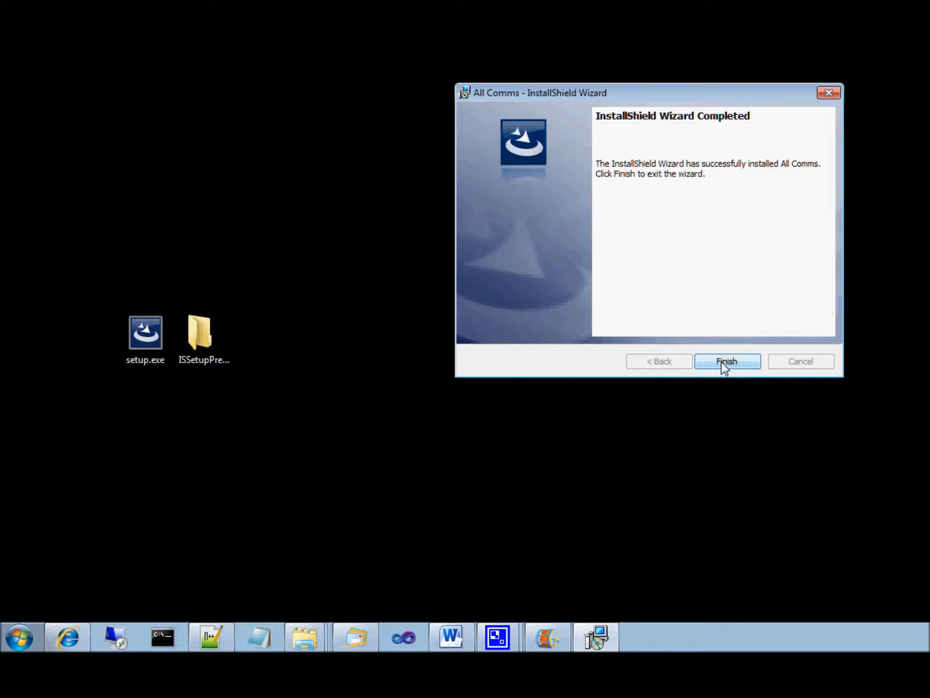
# - Click Finish on the All Comms InstallShield Wizard Completed page
pyautogui.click(727, 361)
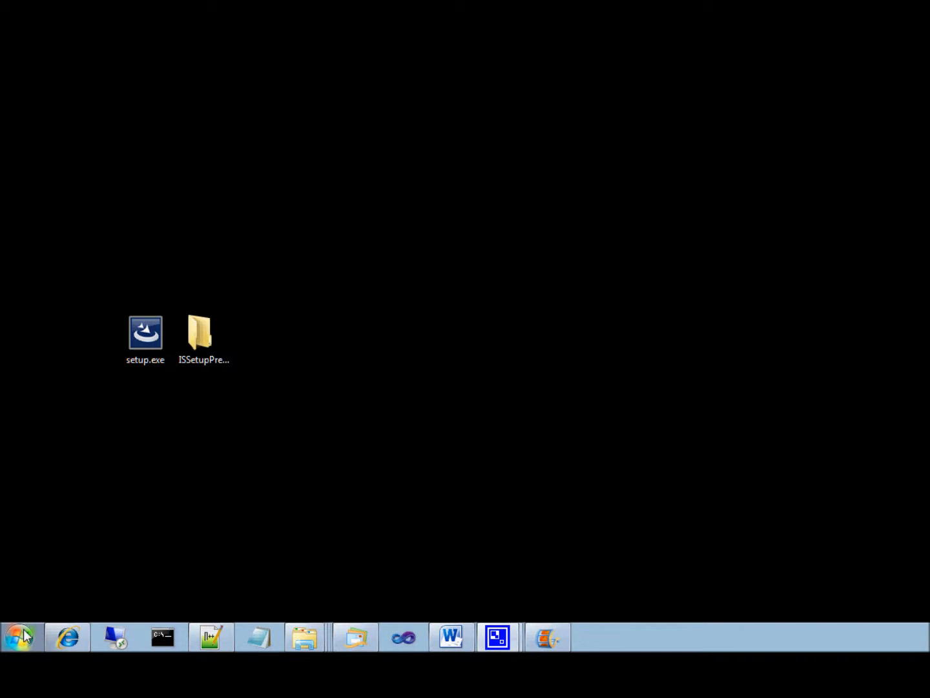
pyautogui.click(20, 636)
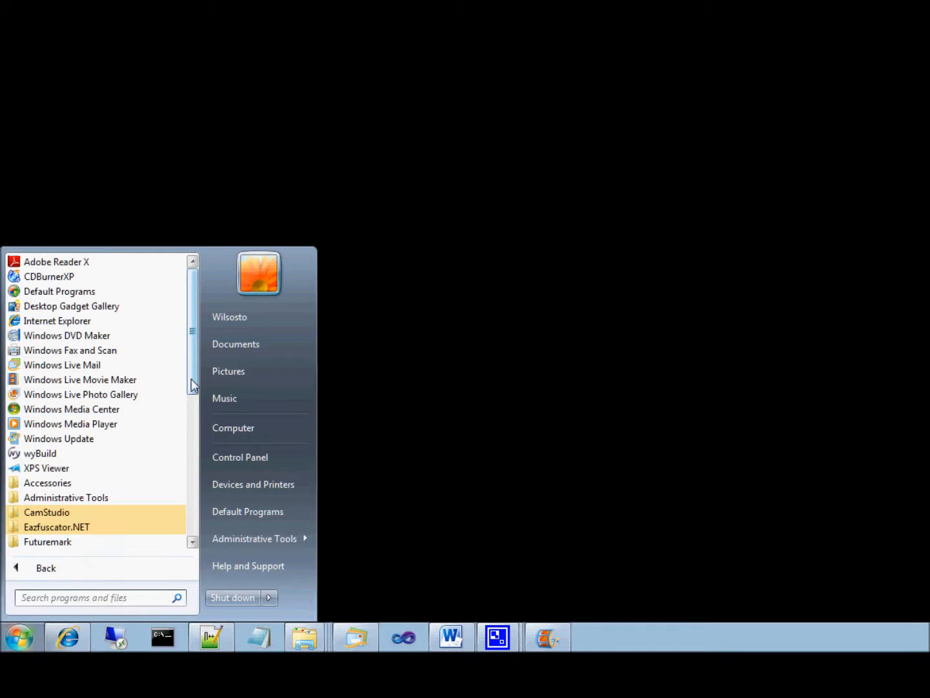
pyautogui.scroll(-3)
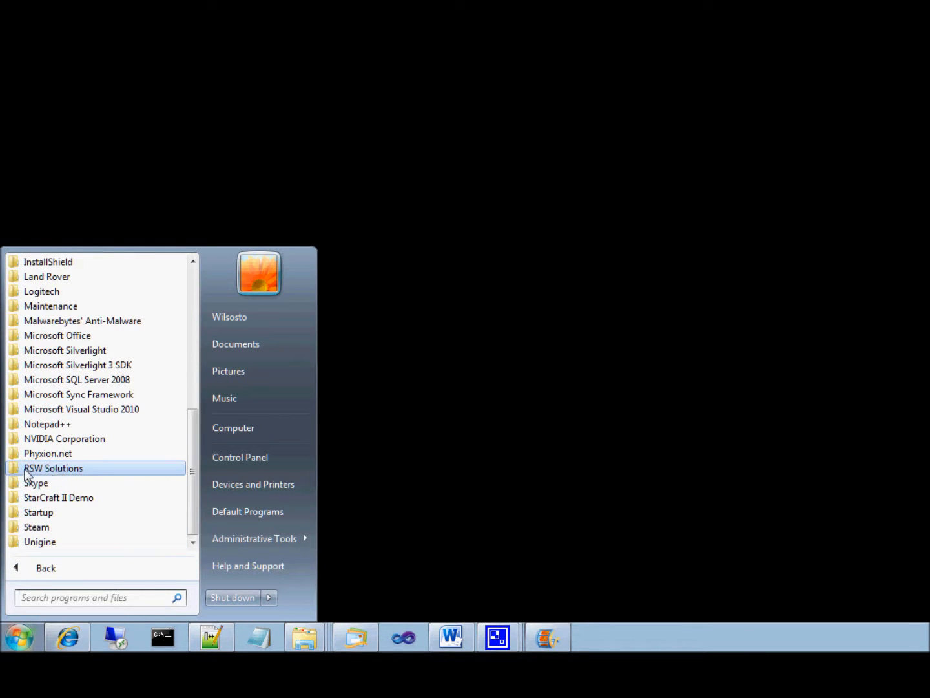
pyautogui.click(53, 468)
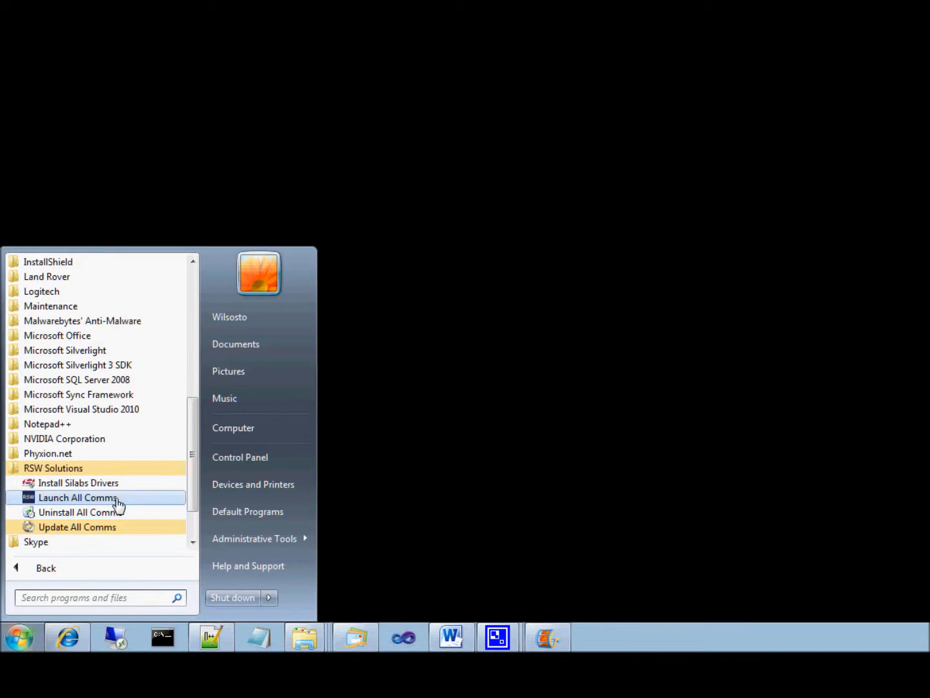
pyautogui.moveTo(78, 483)
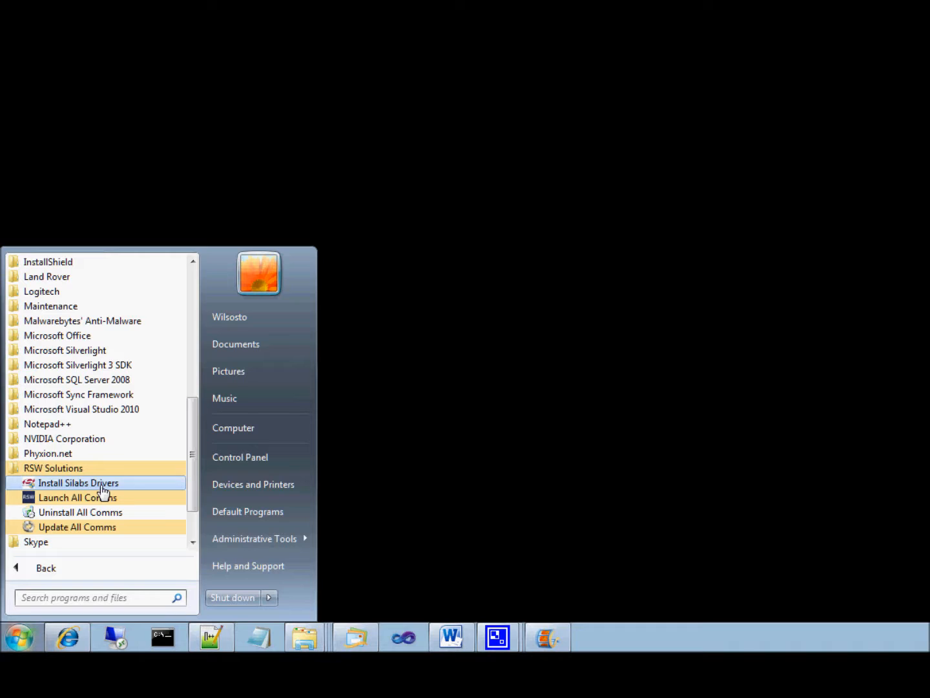
pyautogui.moveTo(78, 497)
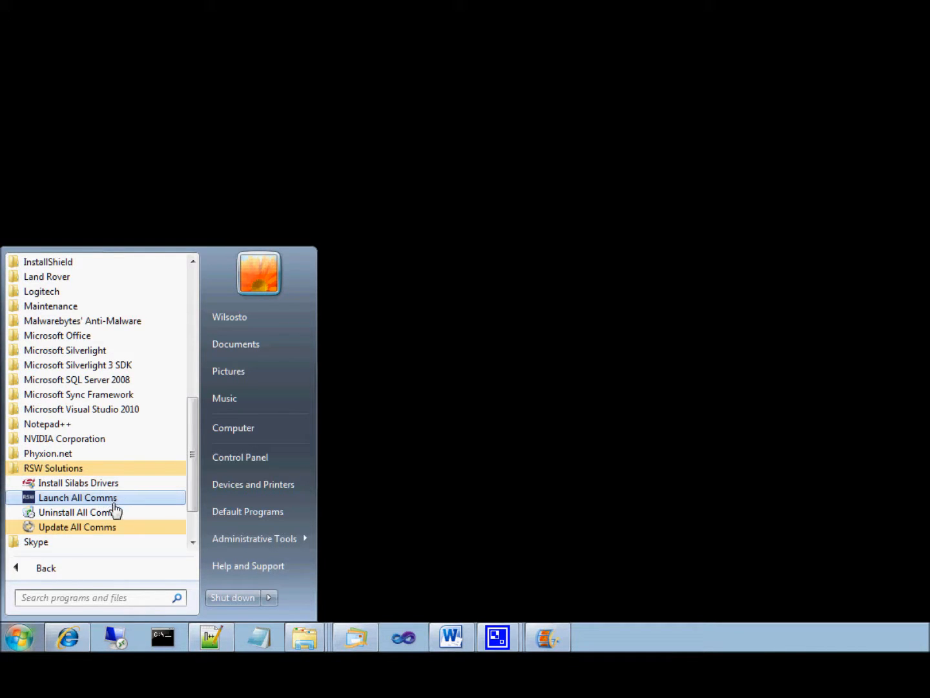
pyautogui.moveTo(81, 512)
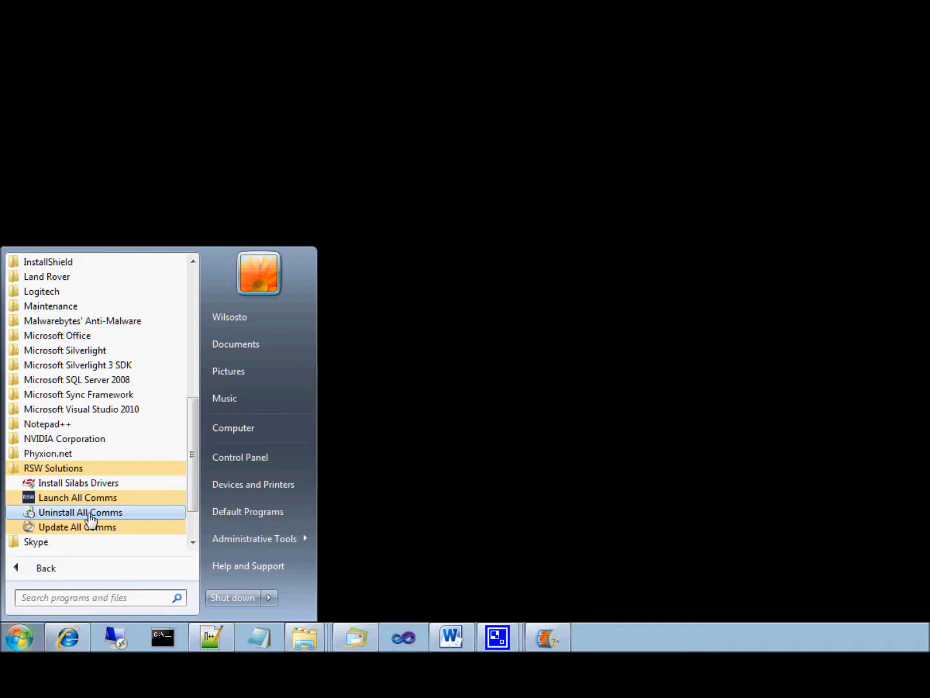
pyautogui.moveTo(77, 526)
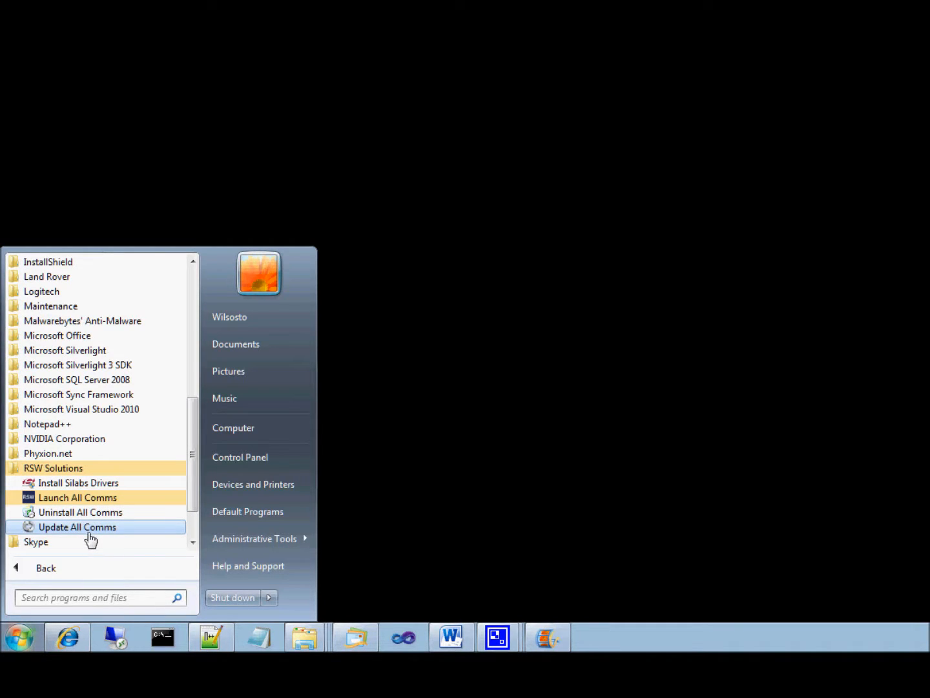
pyautogui.moveTo(95, 535)
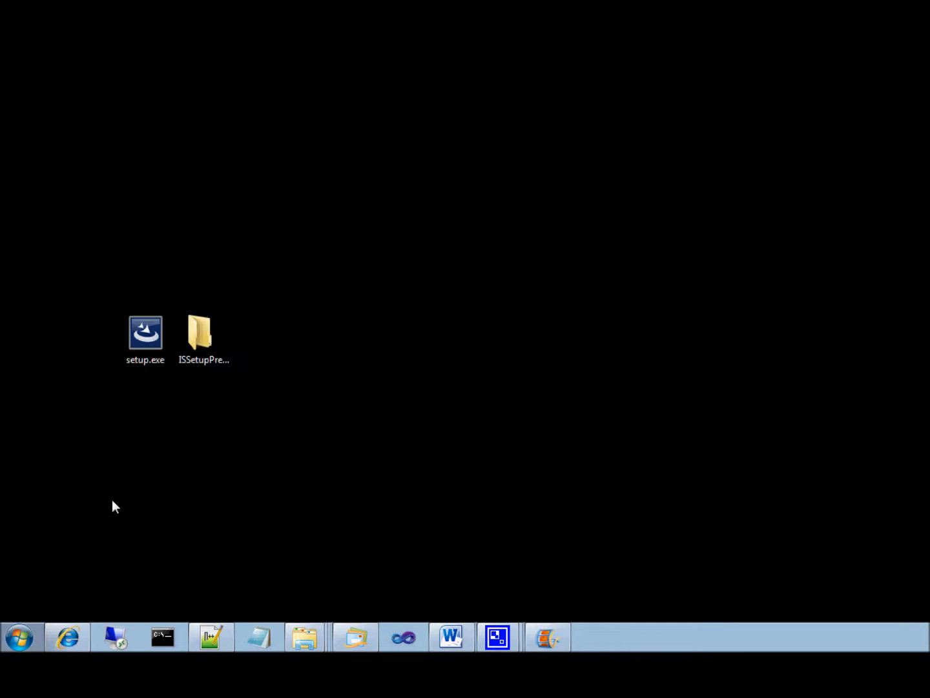
# - Launch Rover All Comms from its desktop icon to view the license and version notice
pyautogui.doubleClick(145, 332)
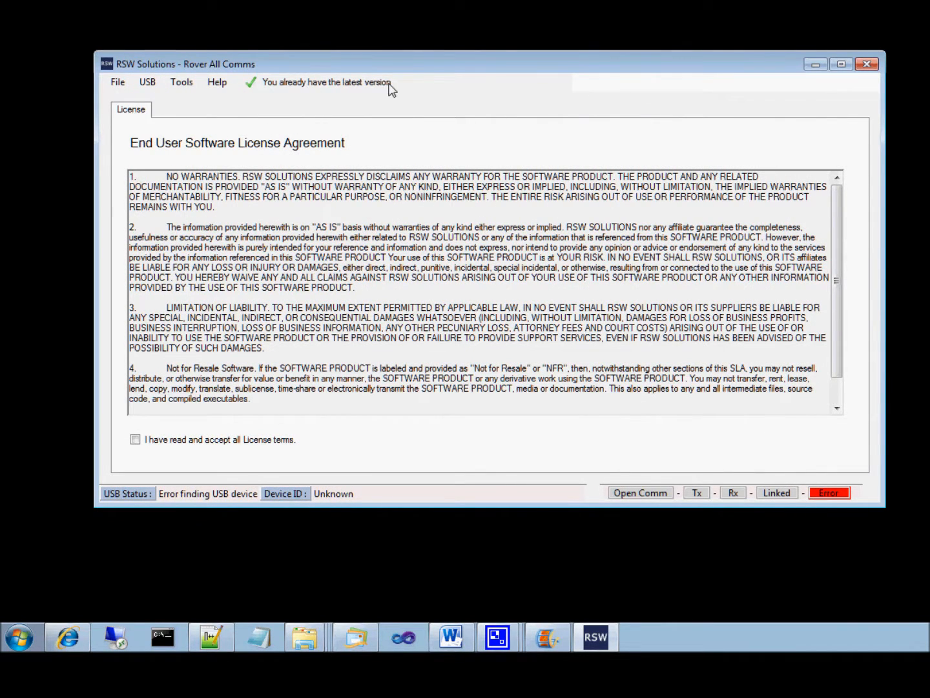
pyautogui.moveTo(179, 101)
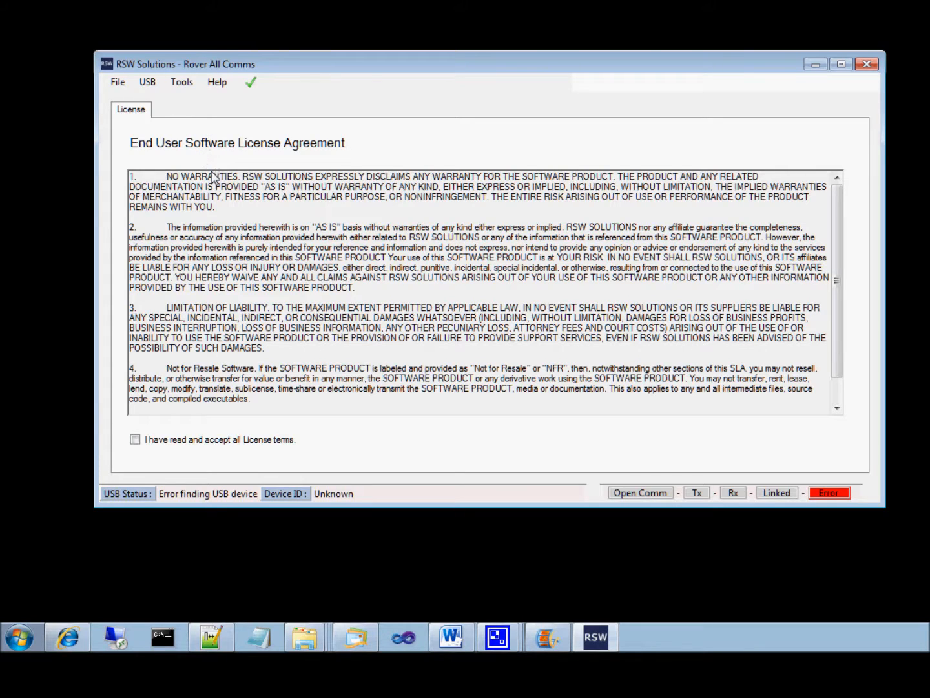
pyautogui.moveTo(231, 115)
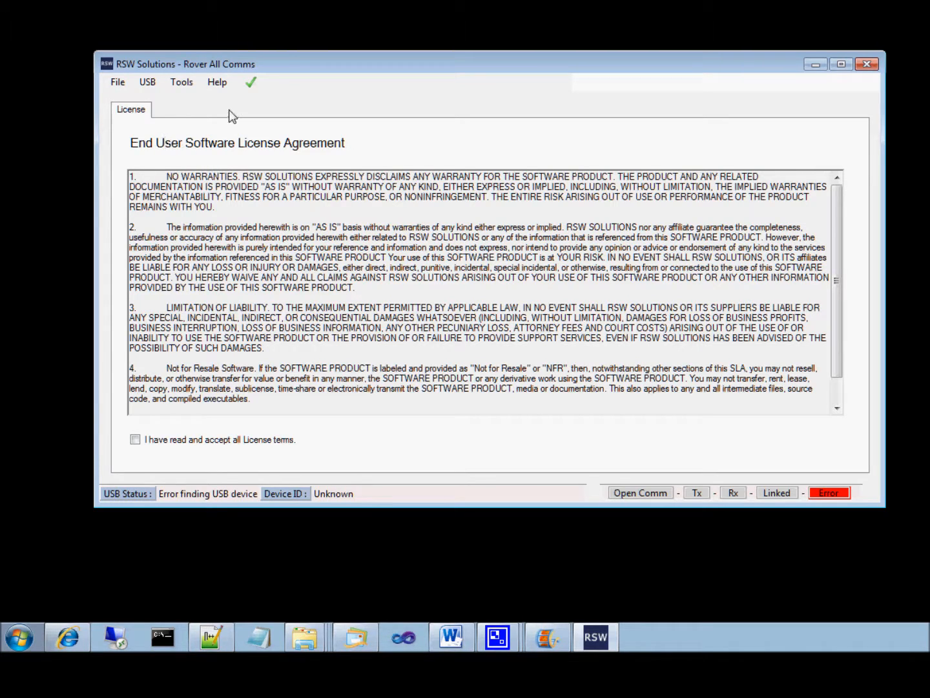